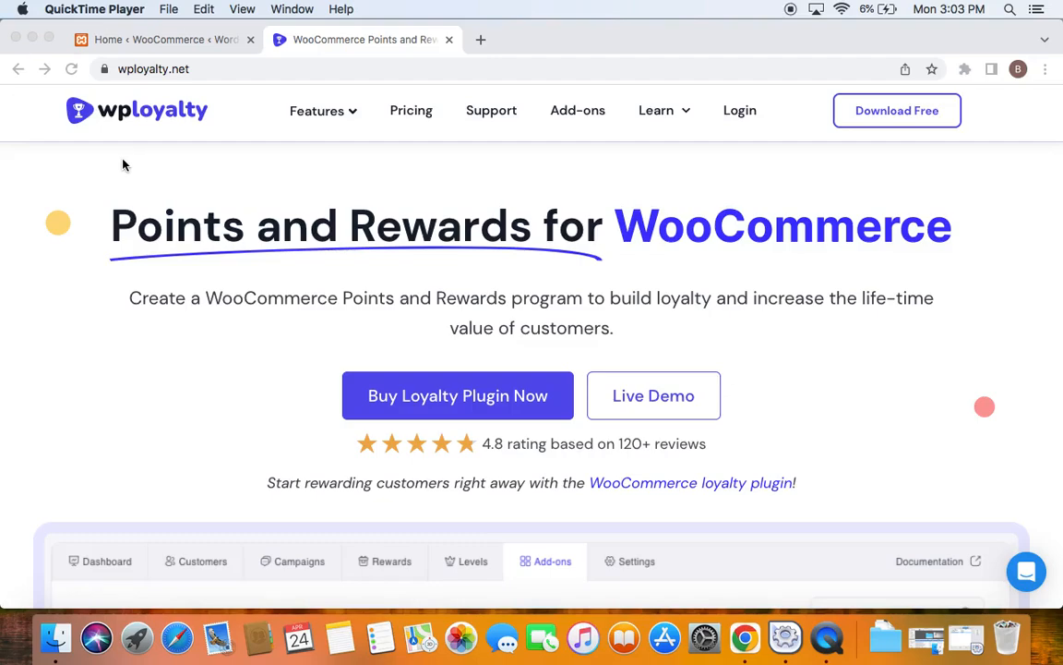
In the WordPress admin tab, open Plugins > Add New and reveal the Upload Plugin zip form.
left_click(633, 561)
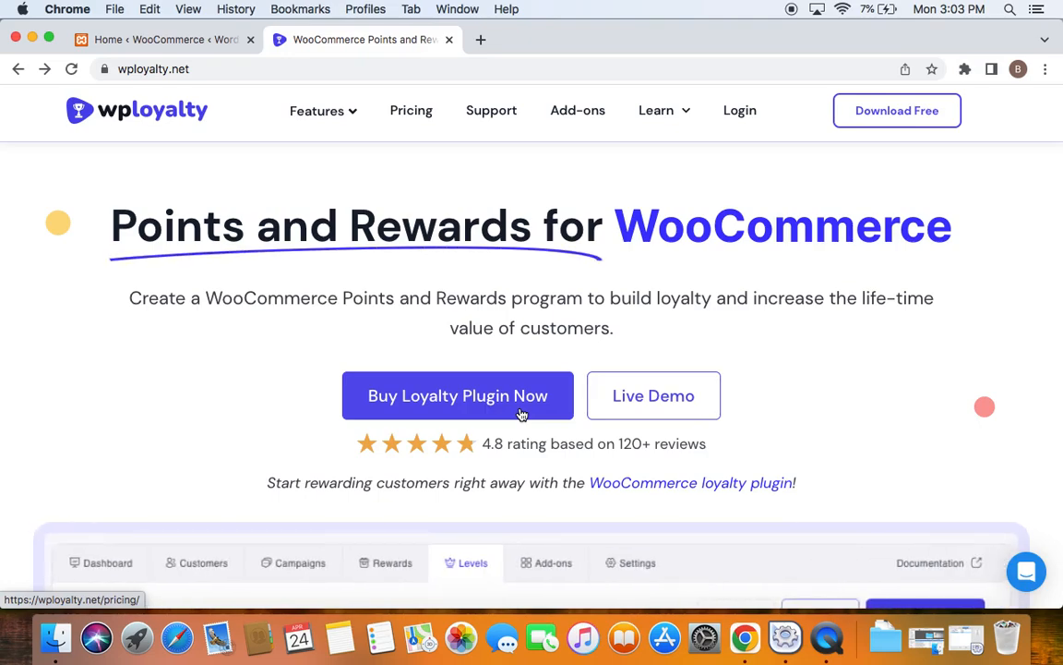
mouse_move(401, 465)
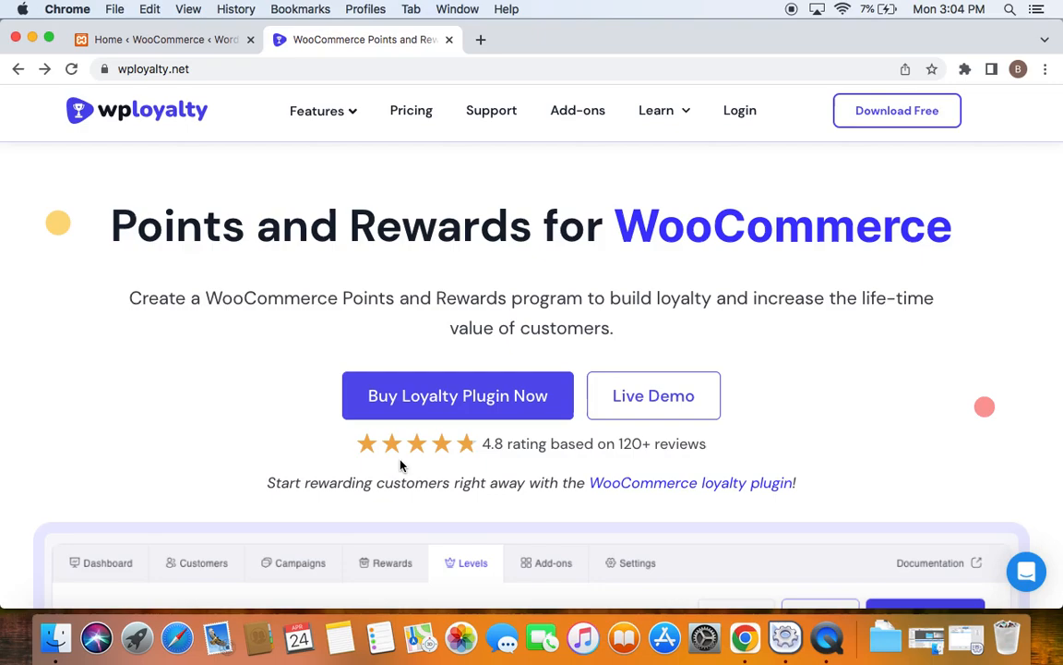
left_click(553, 561)
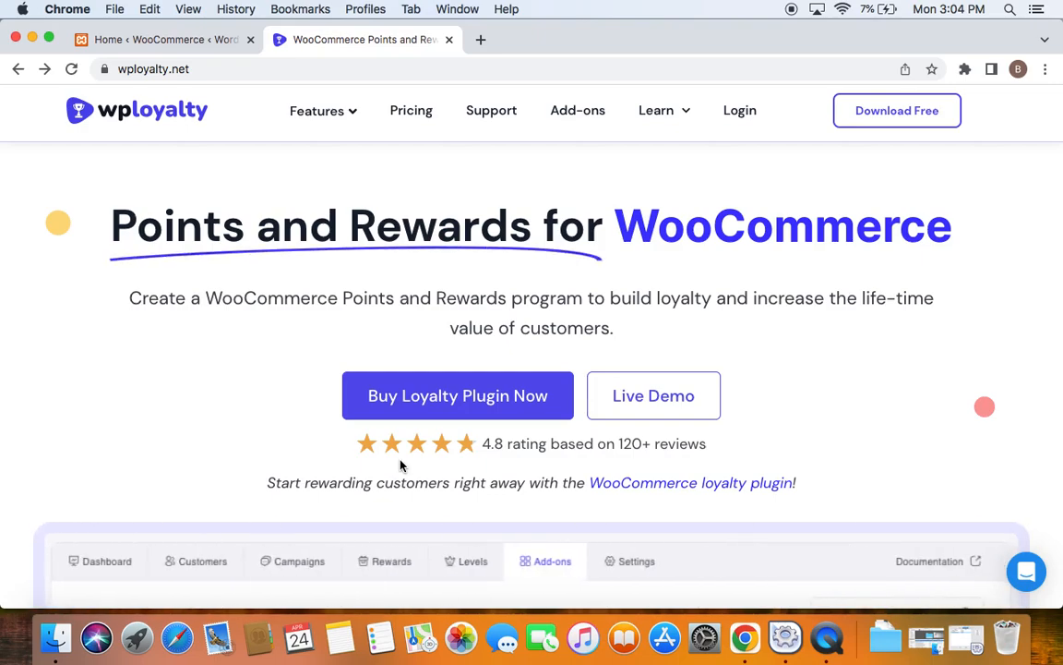
mouse_move(522, 317)
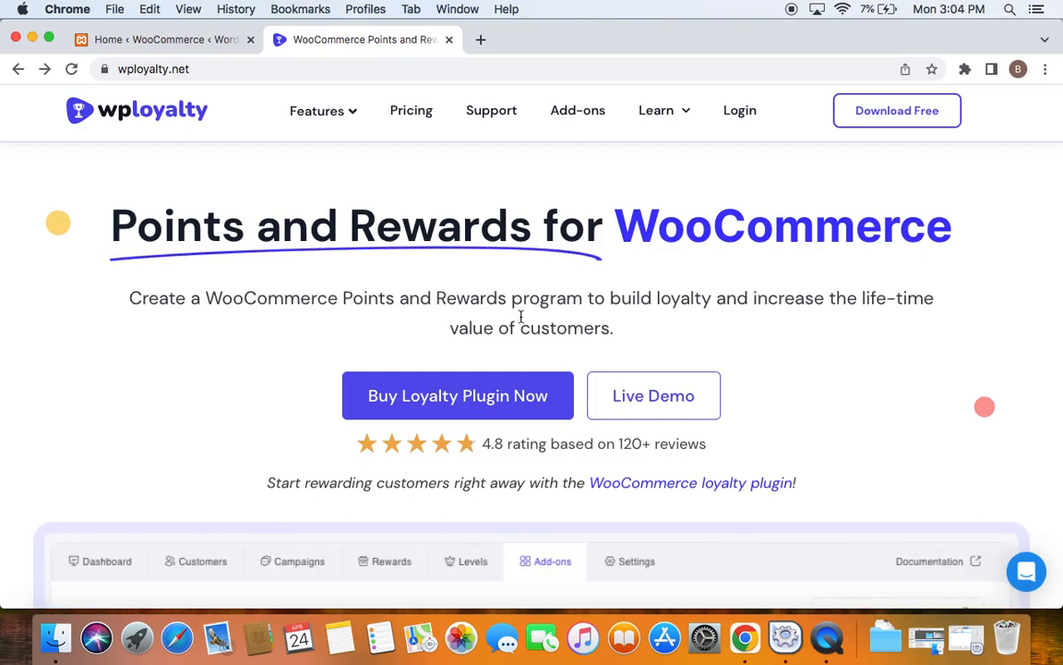
mouse_move(172, 51)
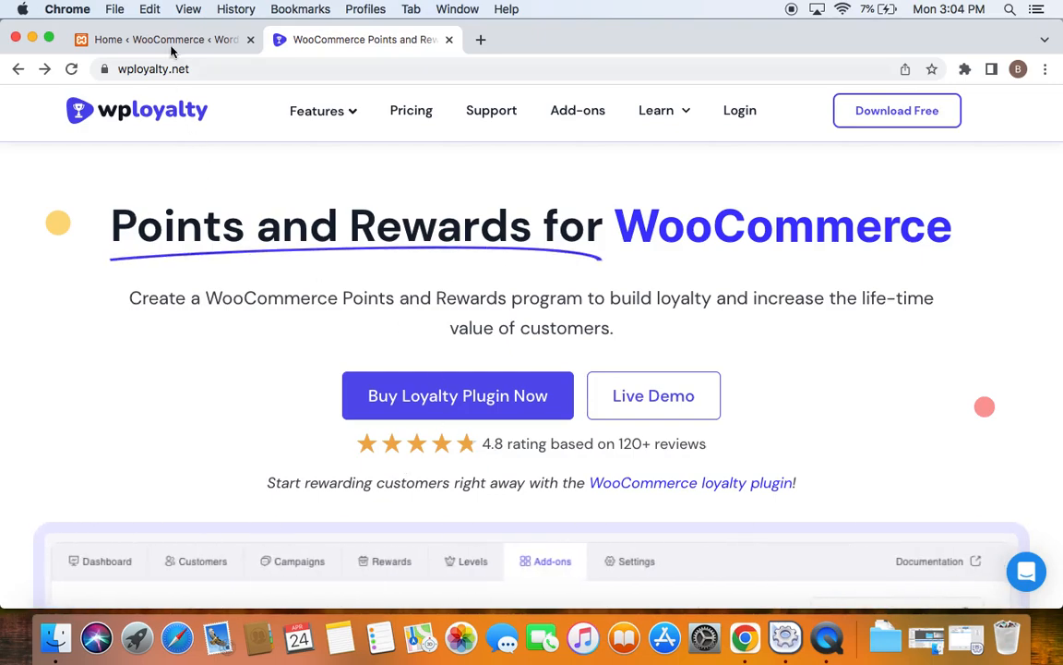
left_click(166, 39)
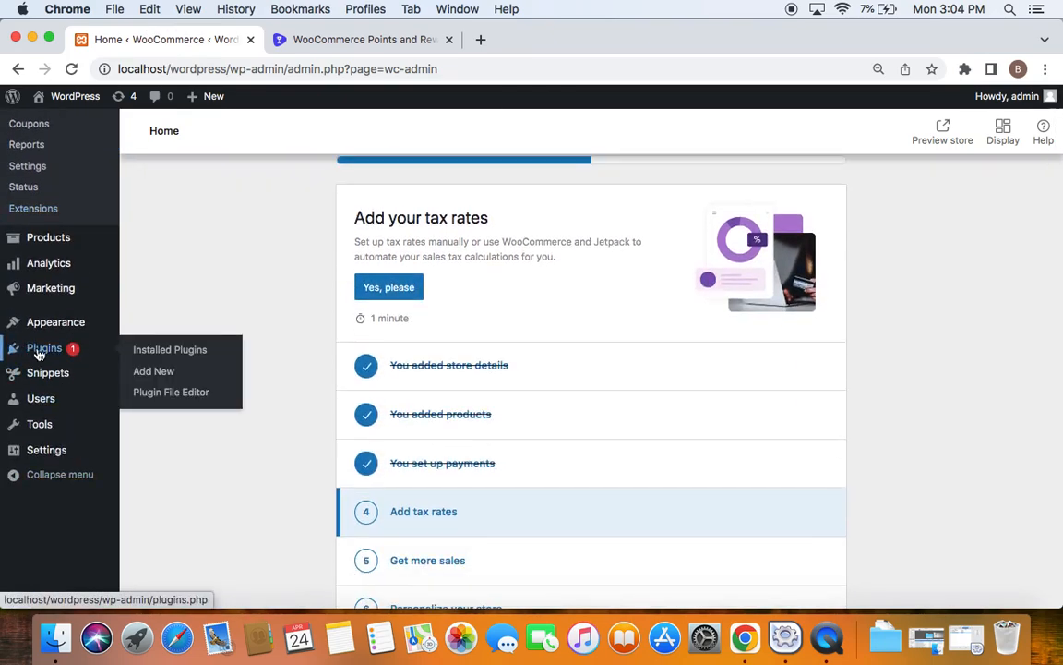
mouse_move(154, 371)
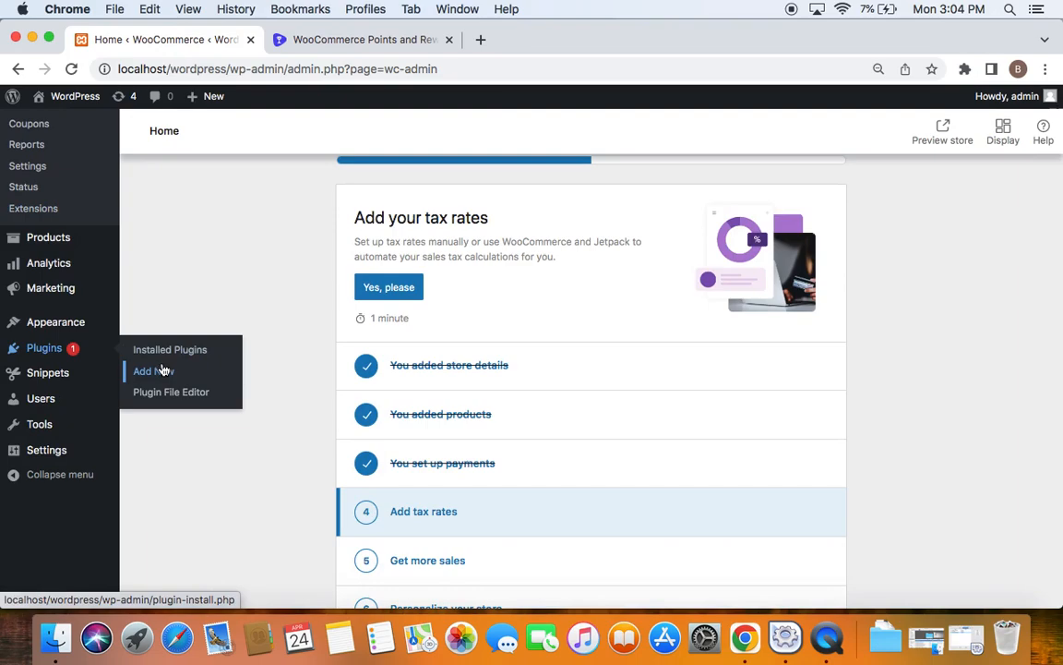
left_click(144, 371)
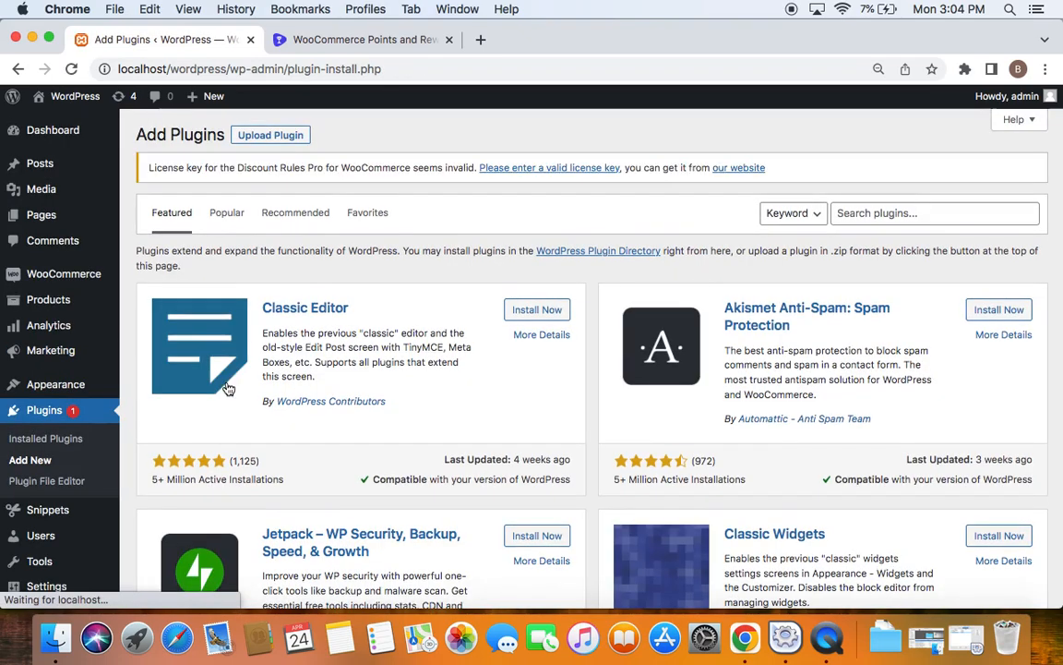
left_click(270, 135)
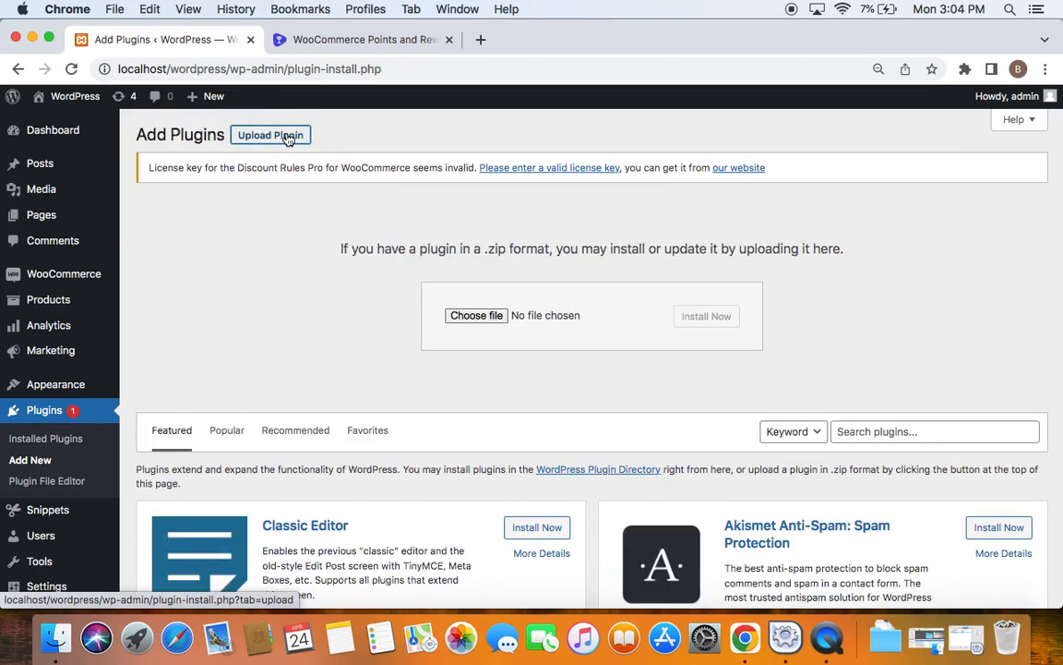
mouse_move(486, 402)
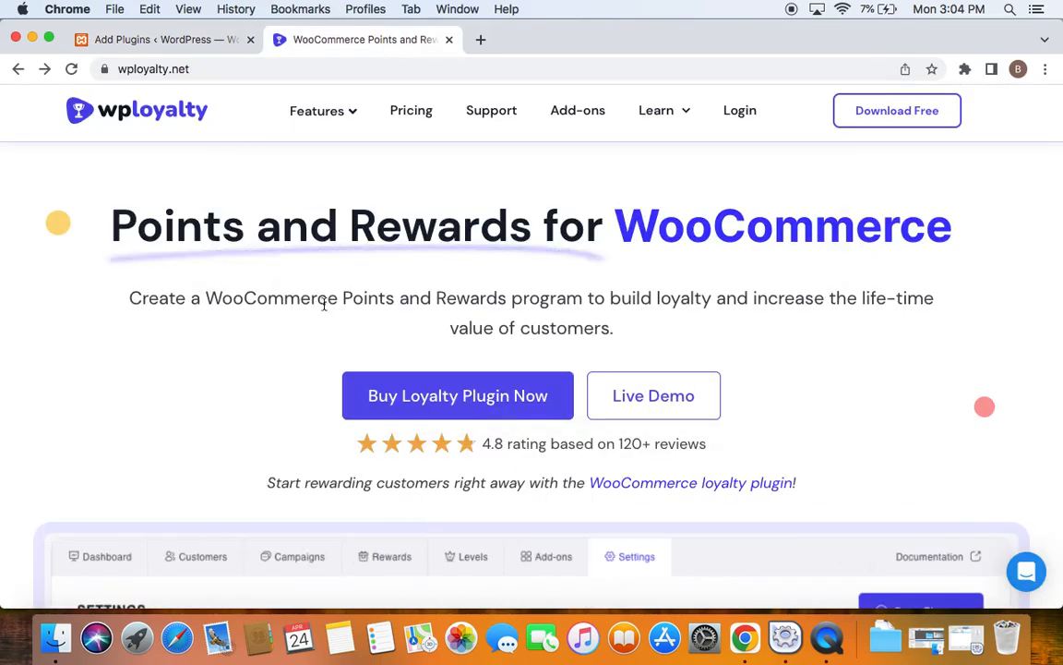
left_click(161, 39)
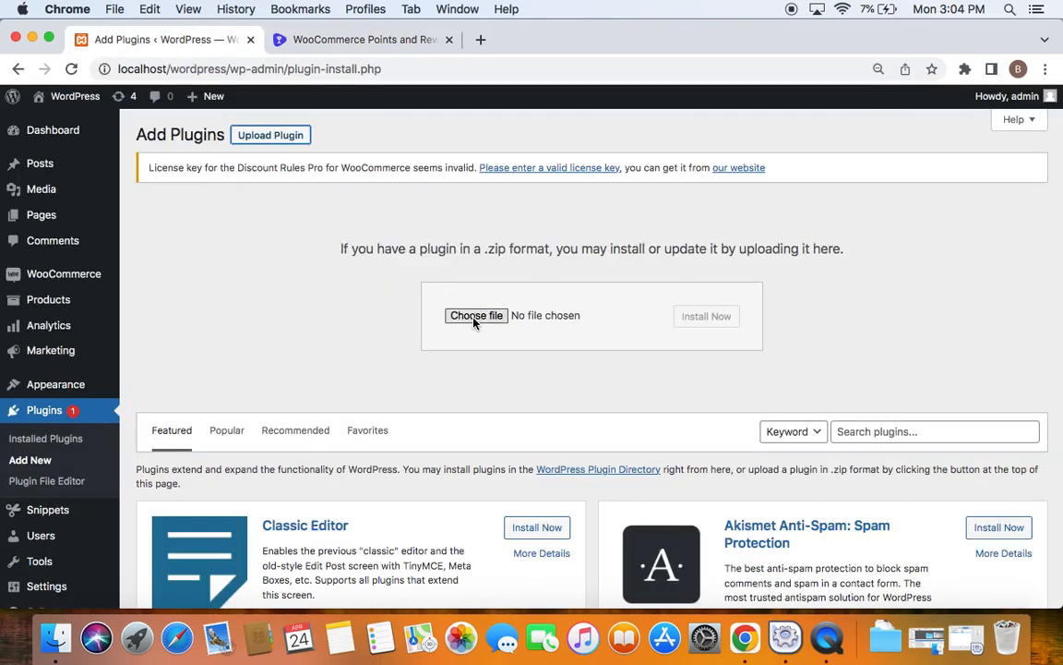
Pick wp-loyalty-rules-v1.2.1.zip from the Downloads folder as the plugin upload file.
left_click(476, 315)
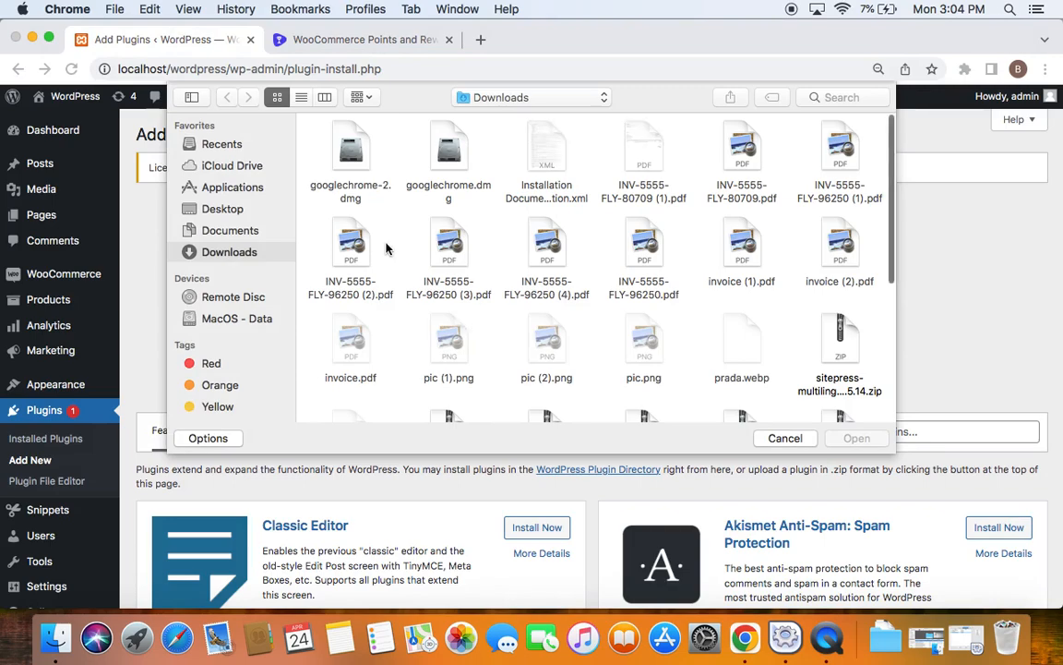
scroll("down", 3)
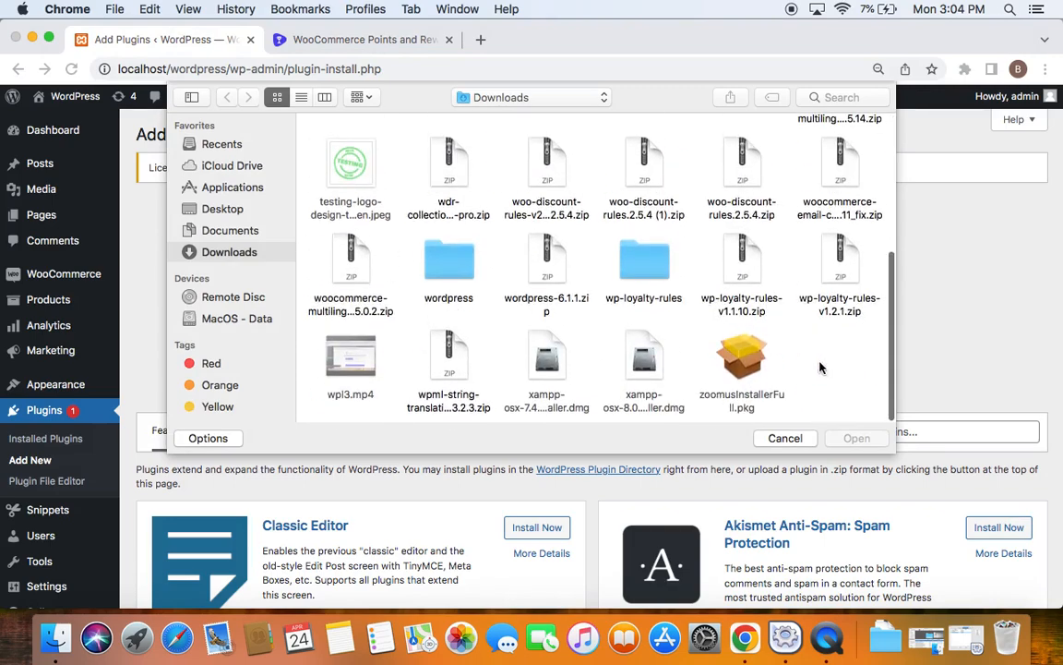
left_click(839, 258)
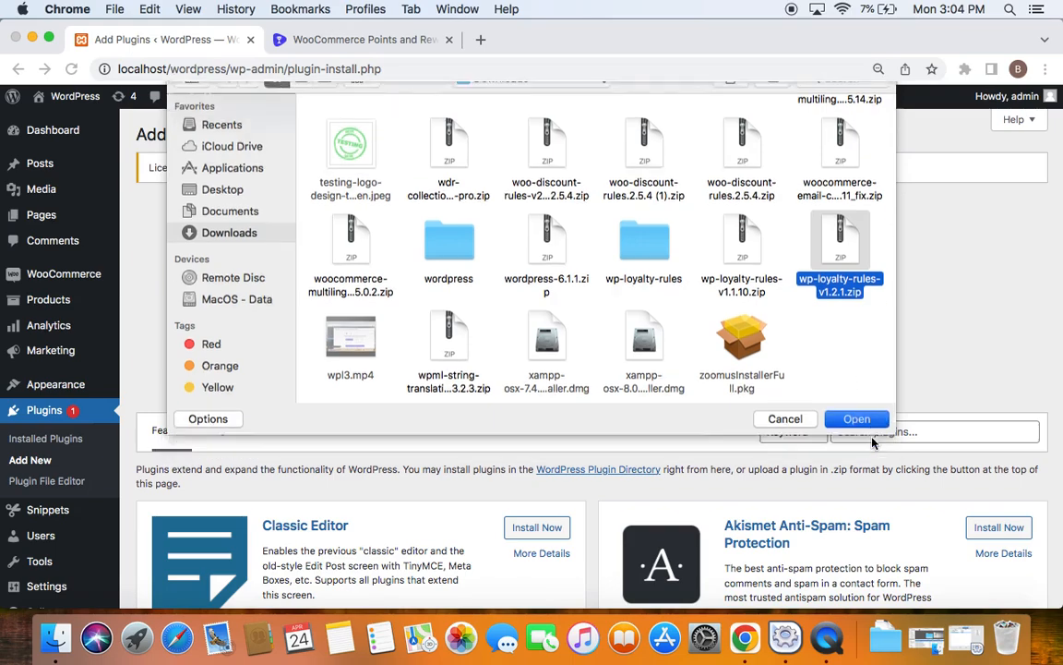
left_click(857, 419)
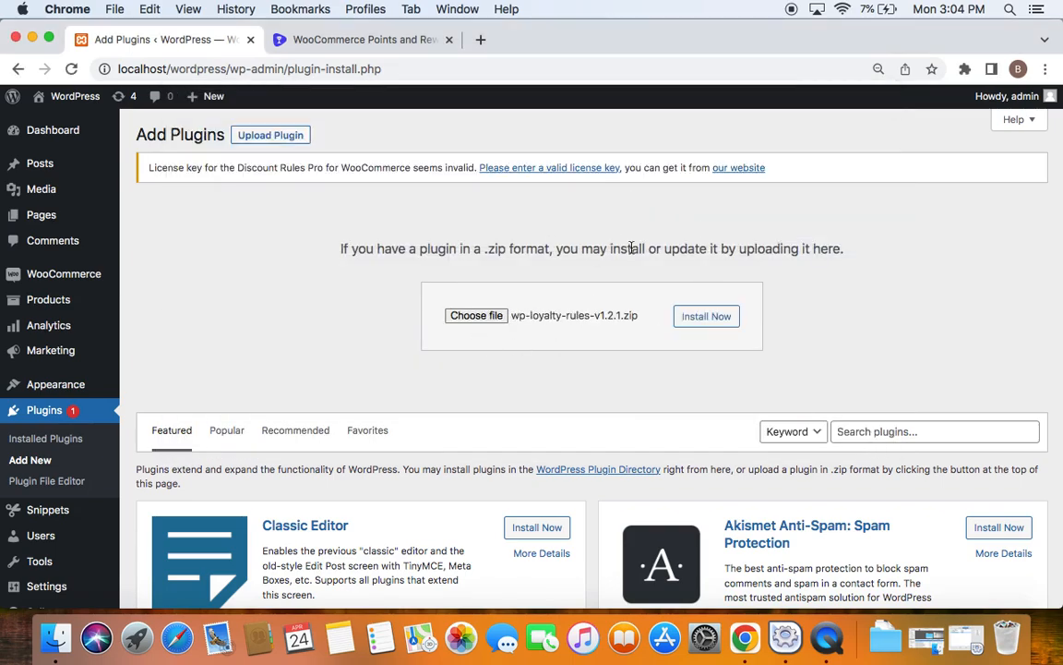
Install the wp-loyalty-rules package and activate the WPLoyalty plugin.
left_click(706, 316)
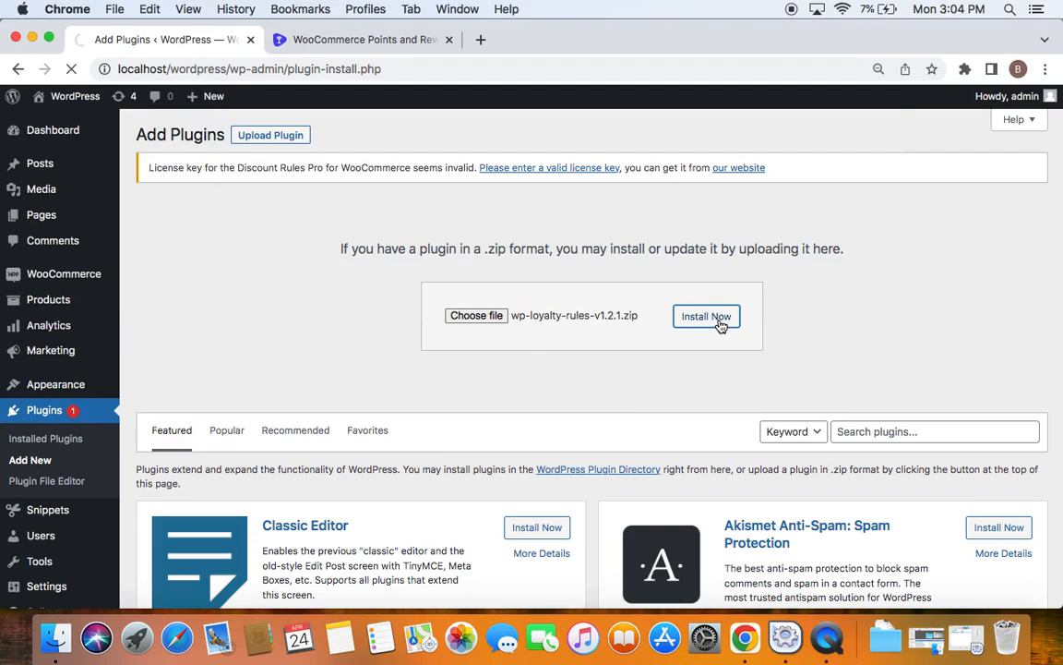
left_click(706, 316)
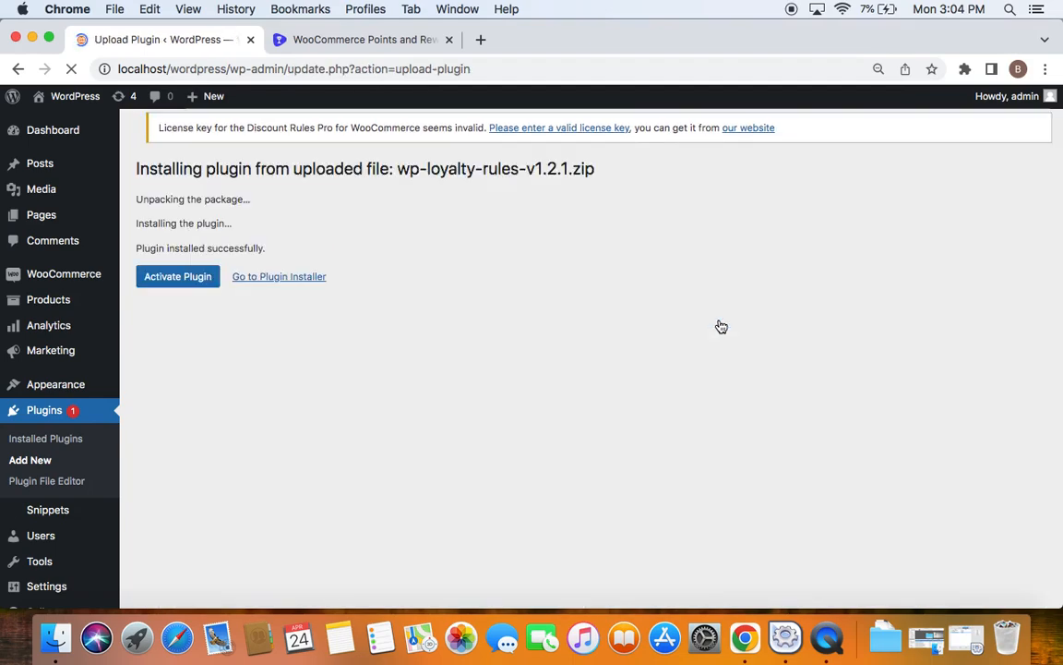
left_click(177, 276)
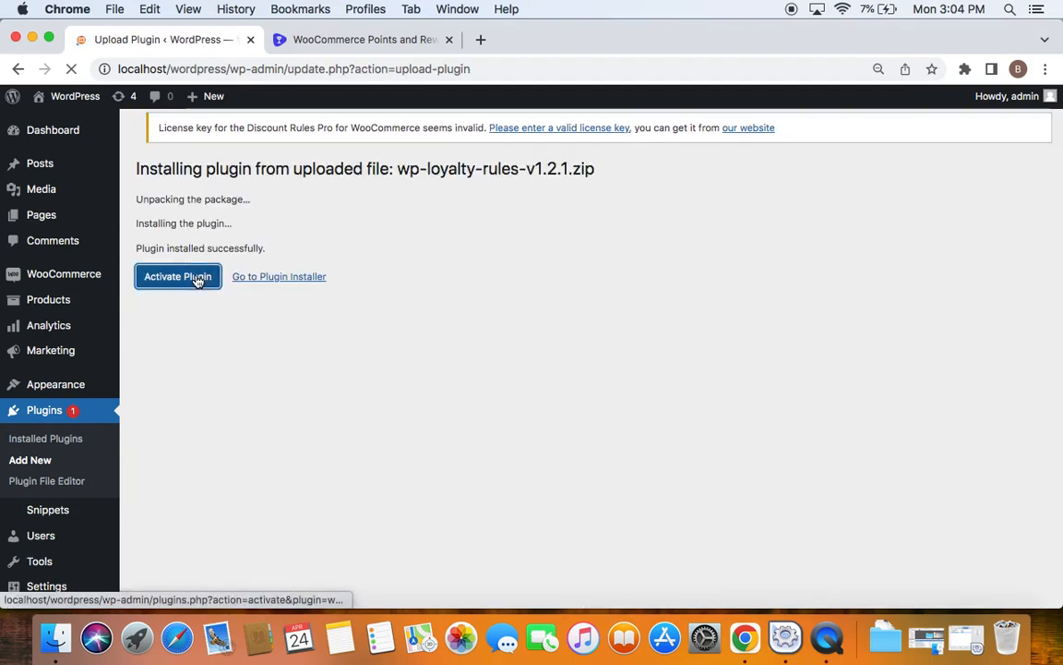
mouse_move(472, 390)
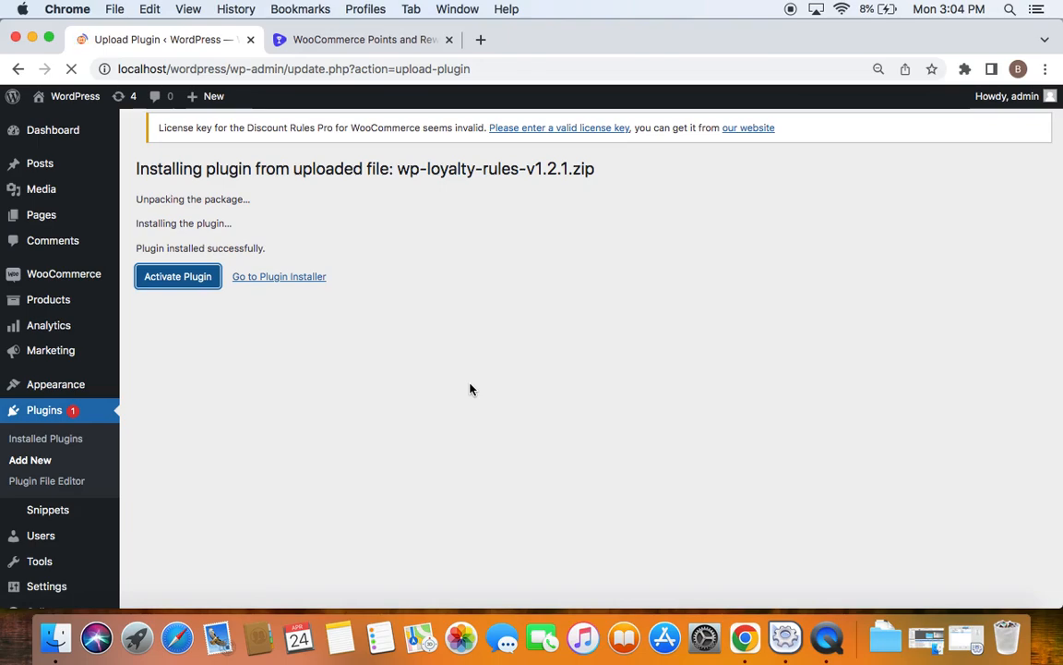
left_click(177, 276)
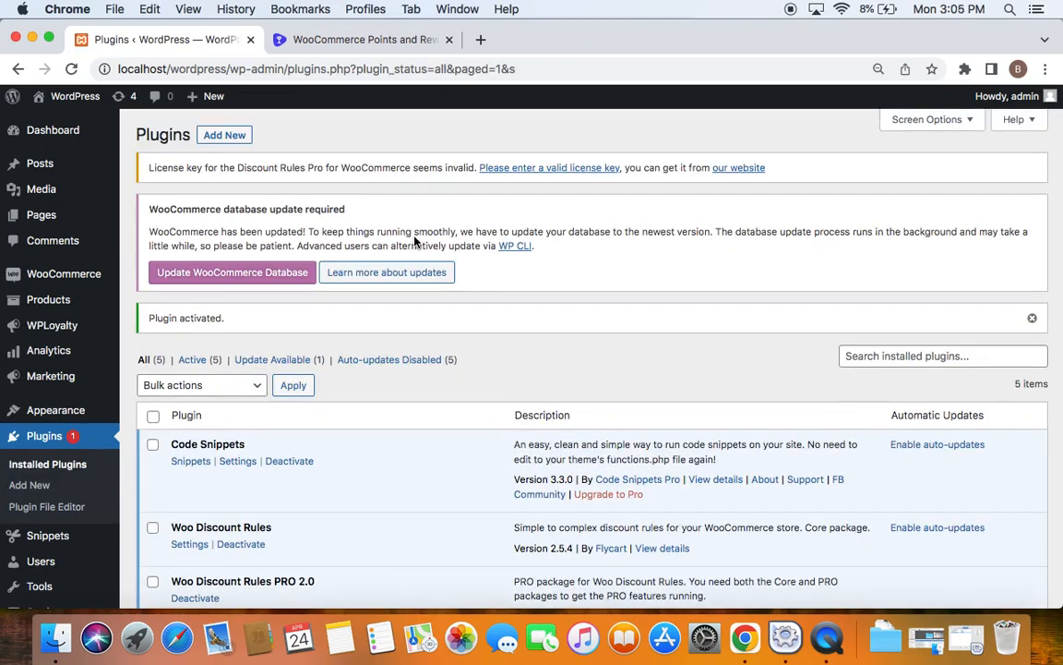
Scroll the Installed Plugins list down to the active WPLoyalty 1.2.1 row.
scroll("down", 3)
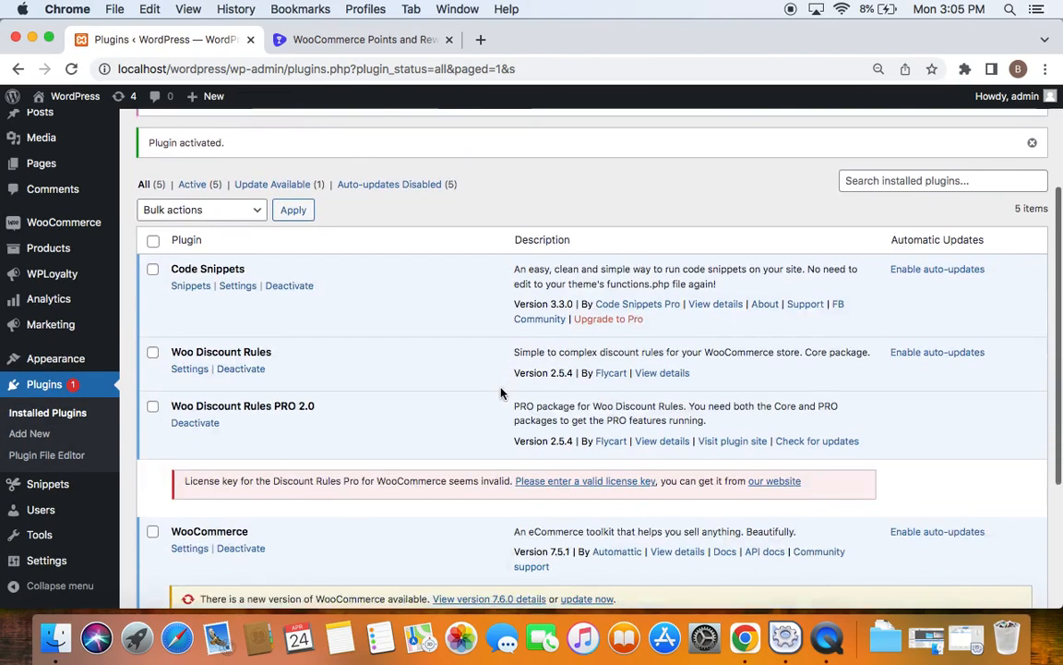
scroll("down", 3)
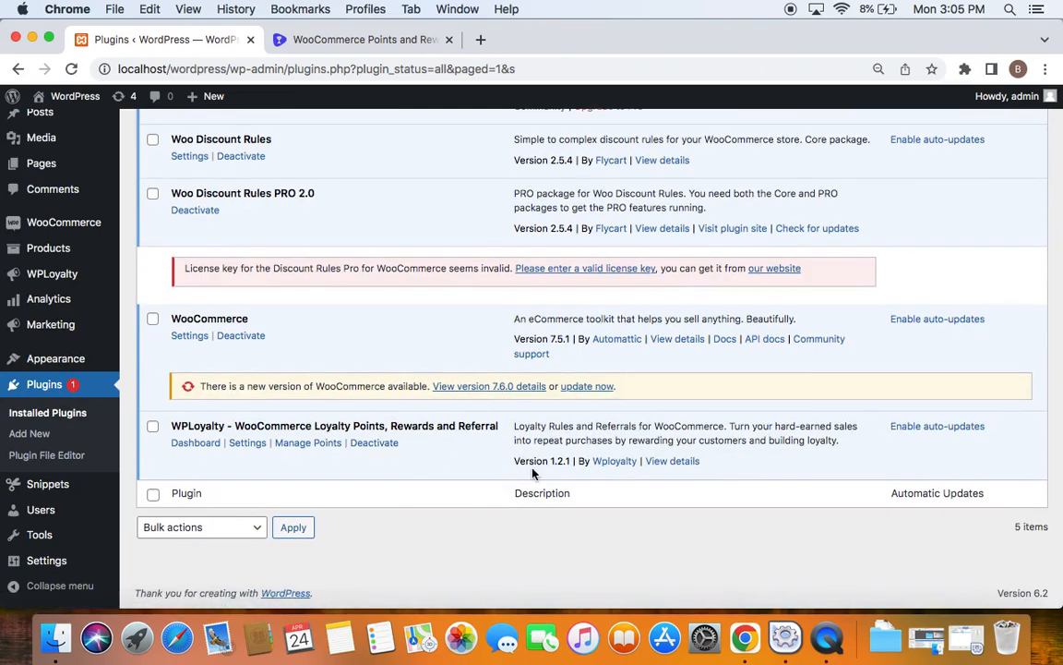
mouse_move(473, 446)
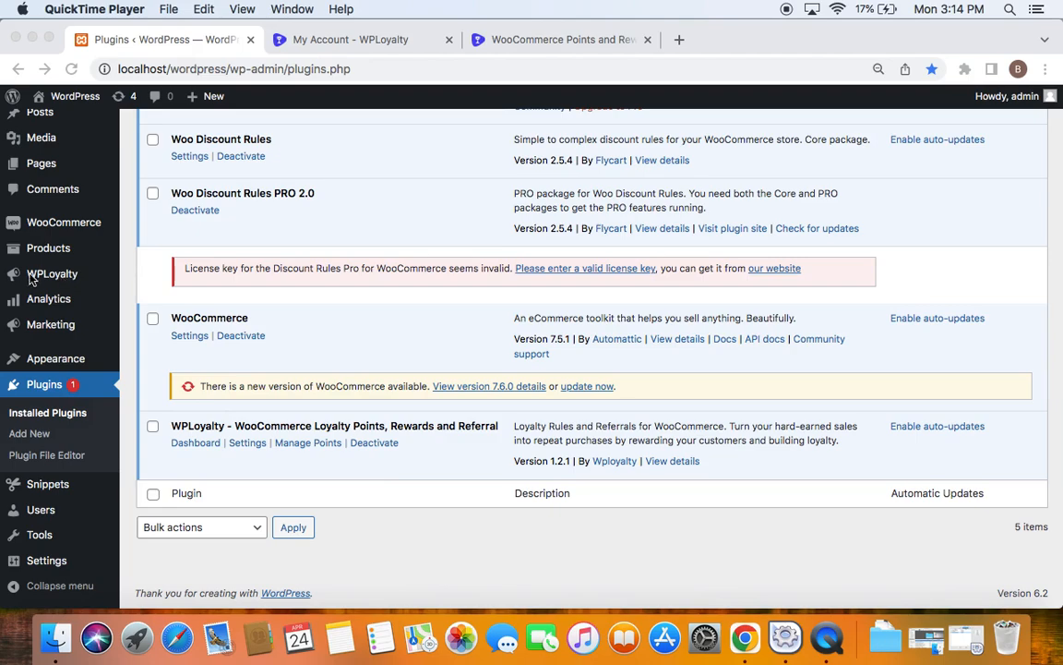
mouse_move(75, 279)
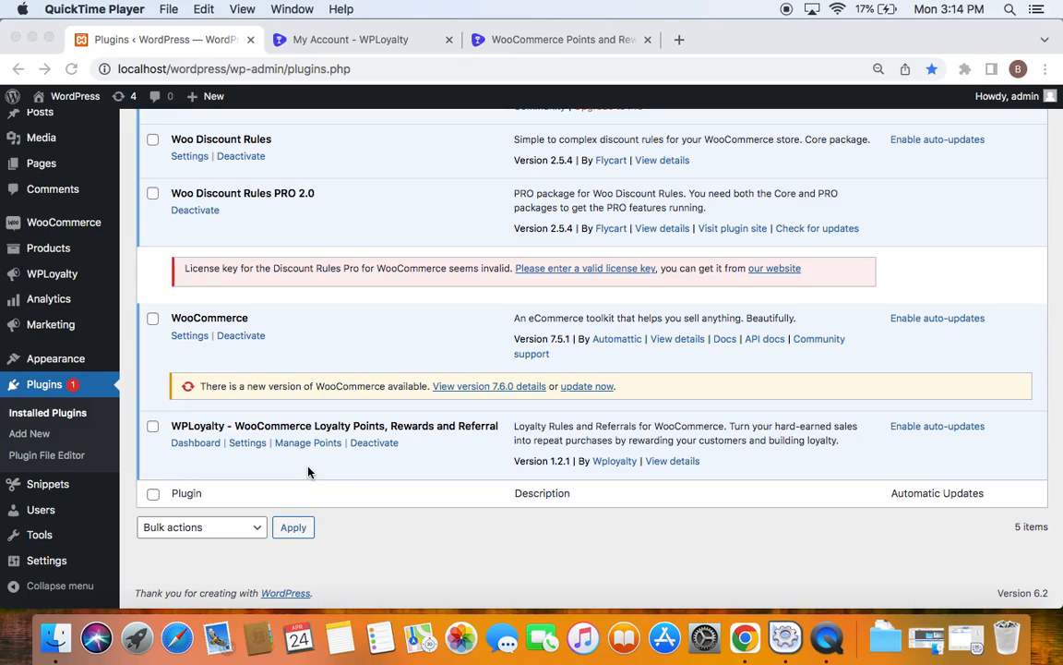
mouse_move(74, 240)
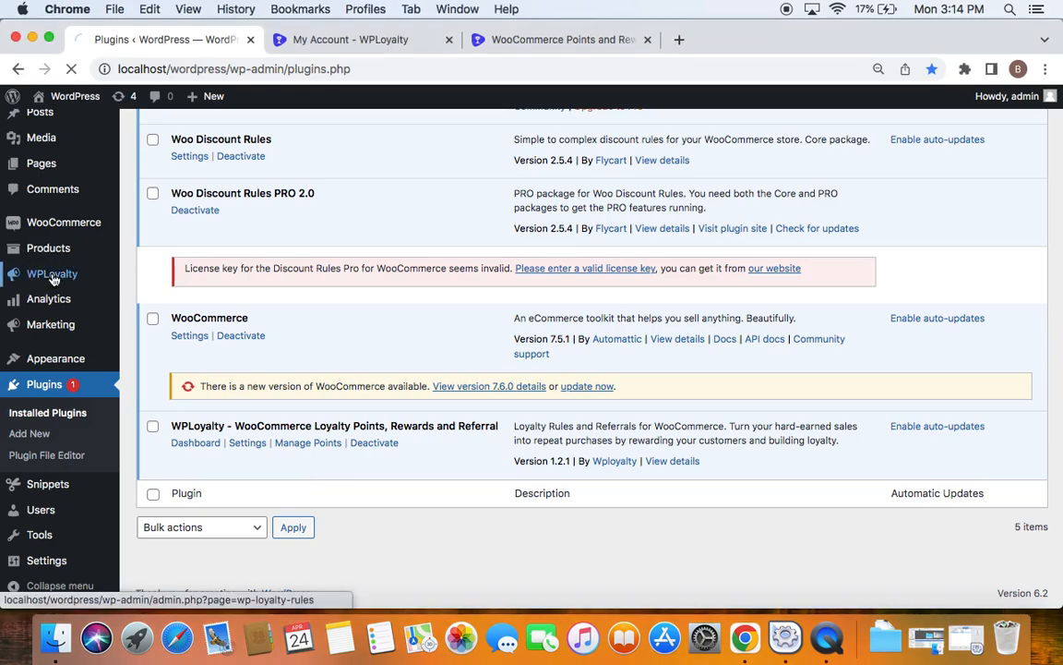
Open WPLoyalty from the admin sidebar and go to its Settings License key section.
left_click(52, 274)
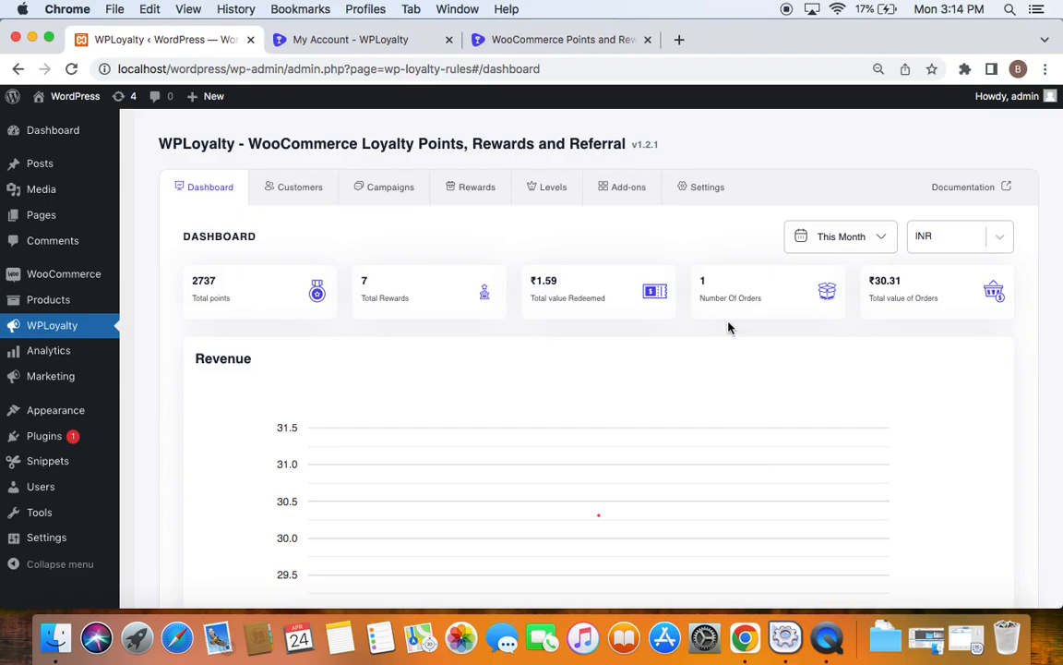
left_click(708, 186)
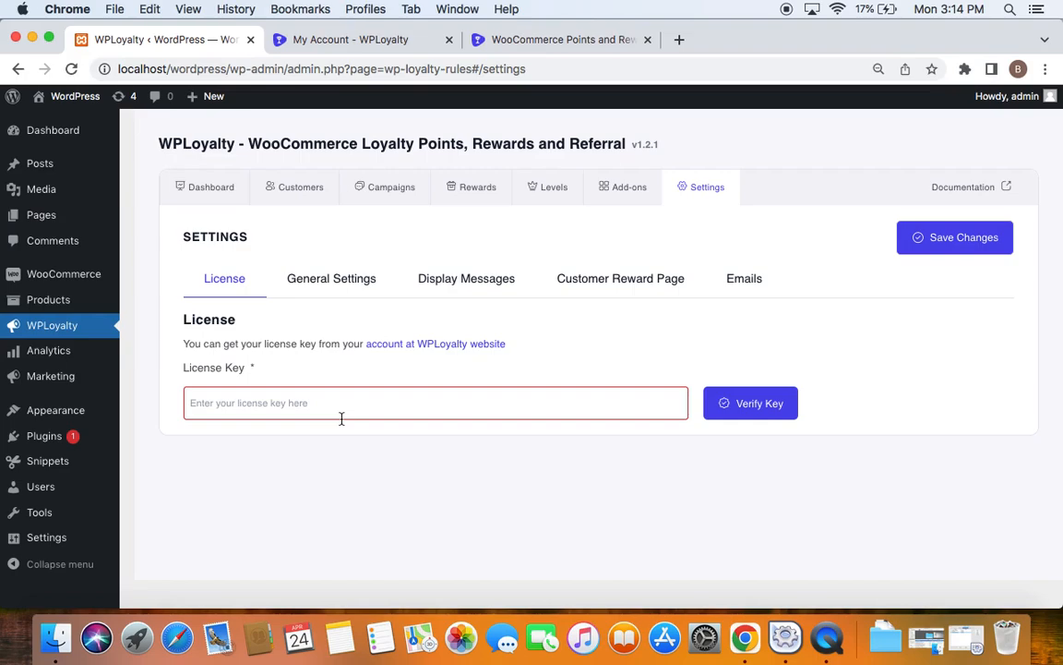
mouse_move(550, 18)
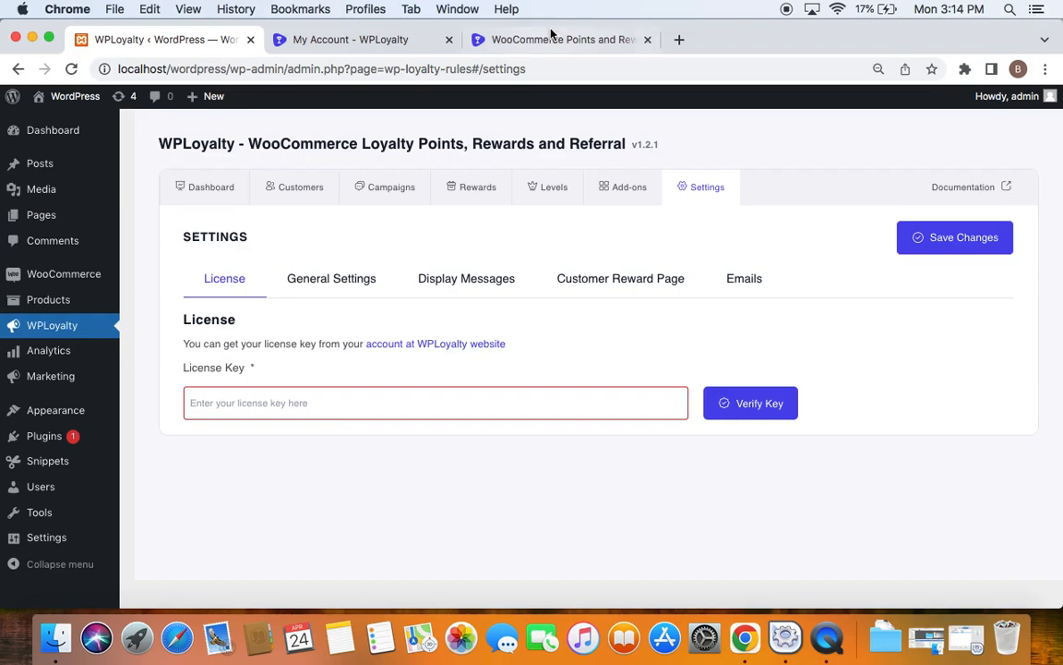
left_click(560, 40)
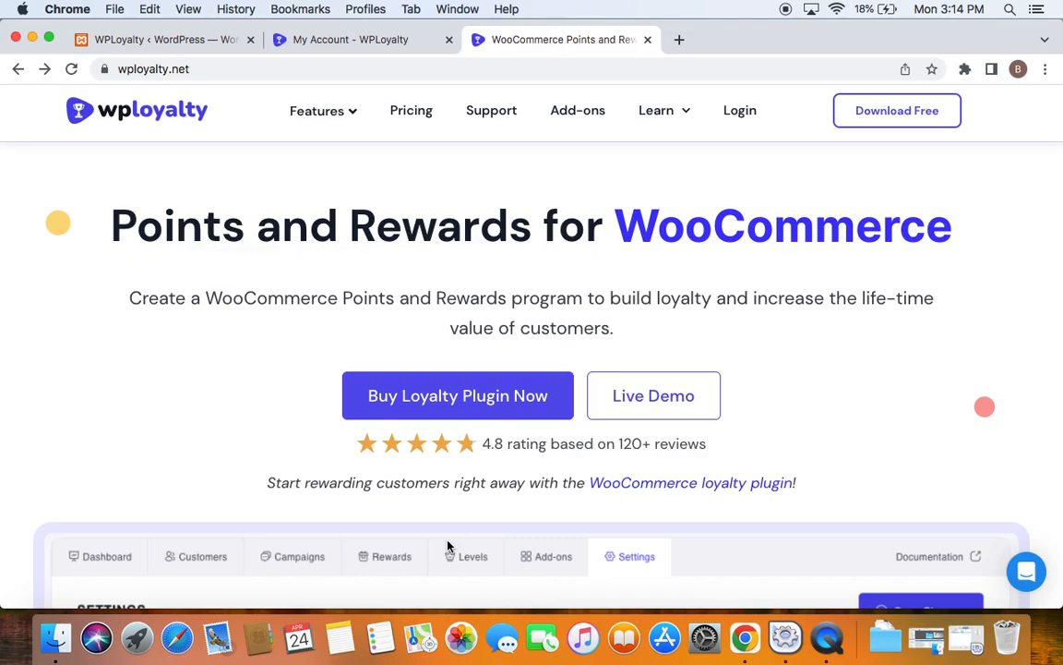
left_click(157, 39)
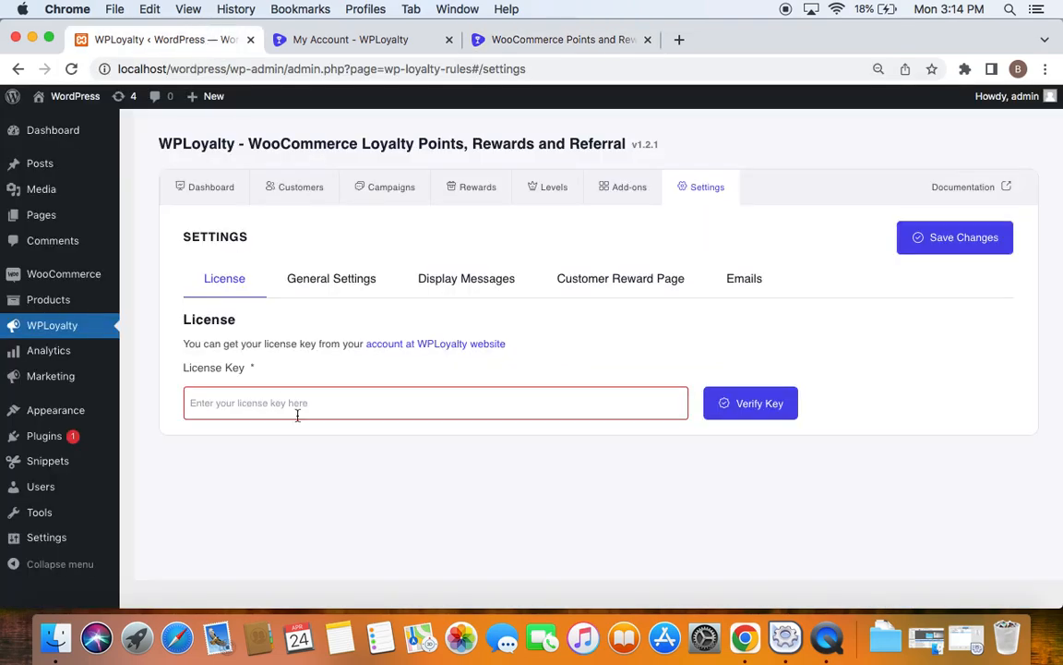
mouse_move(794, 423)
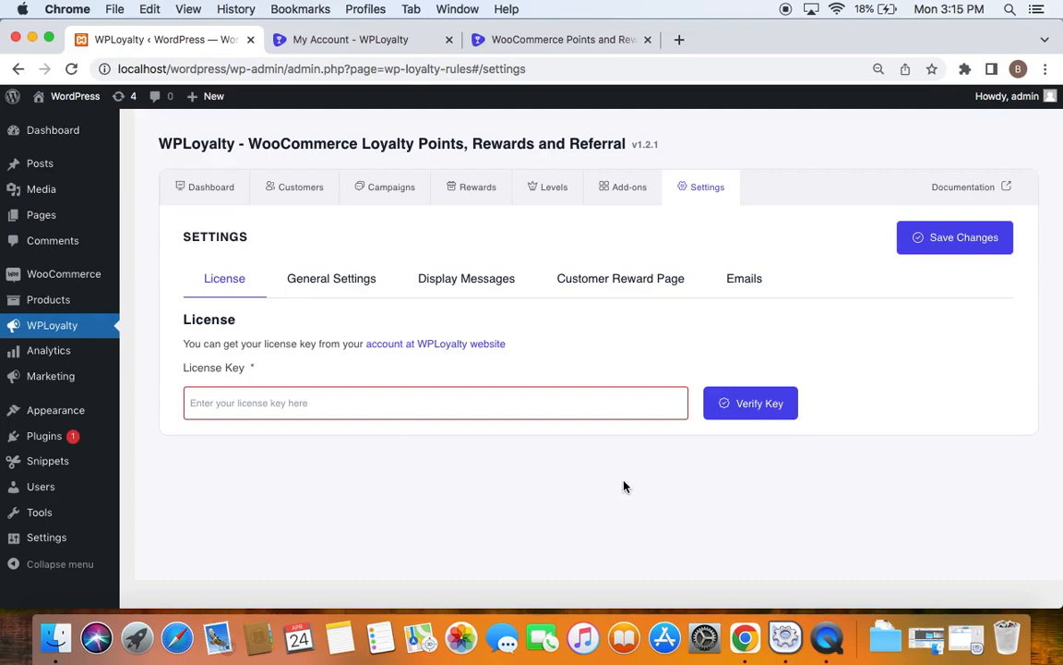
mouse_move(538, 362)
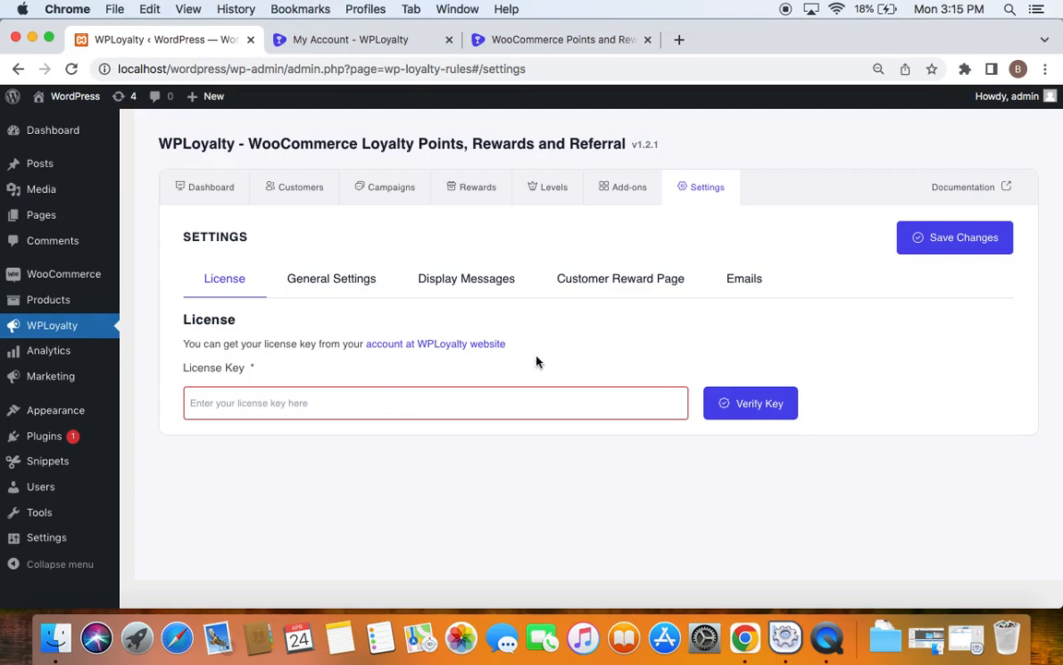
mouse_move(829, 369)
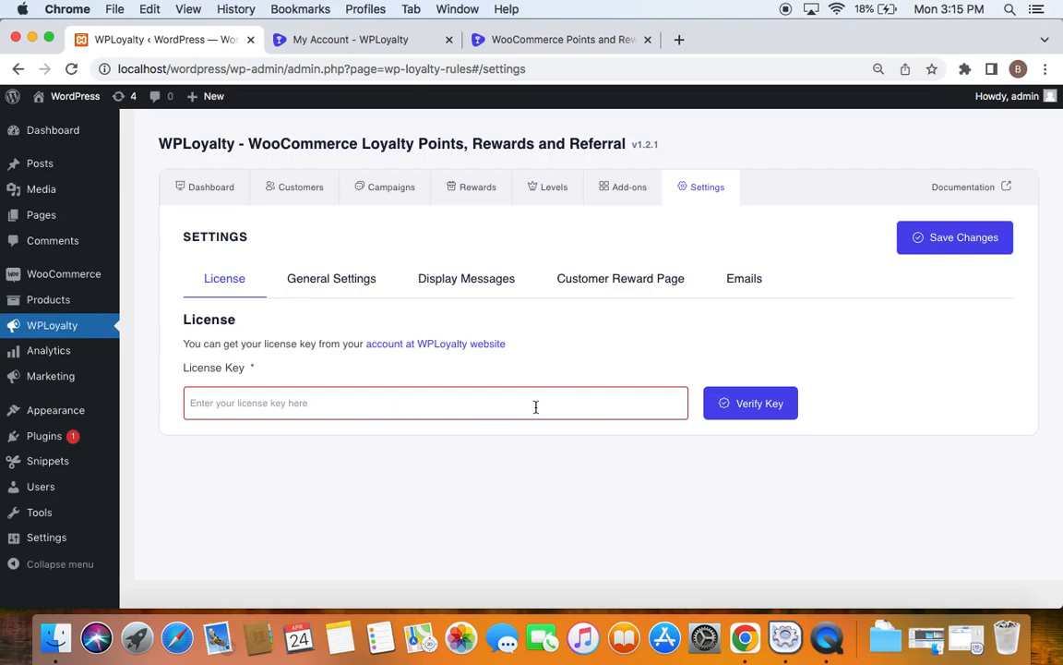
mouse_move(824, 415)
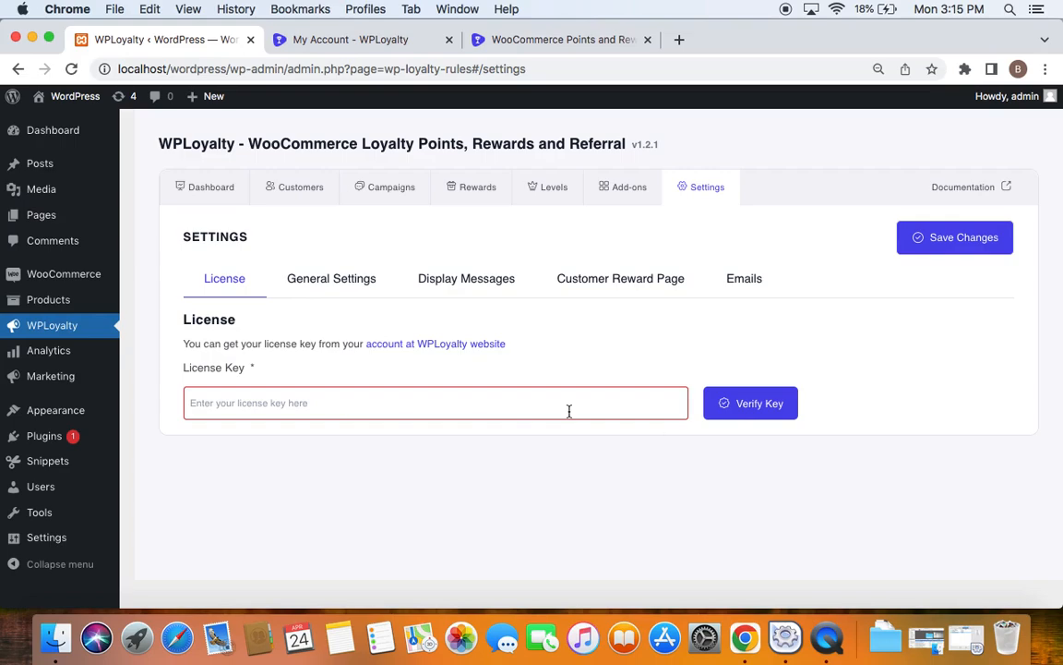
mouse_move(461, 348)
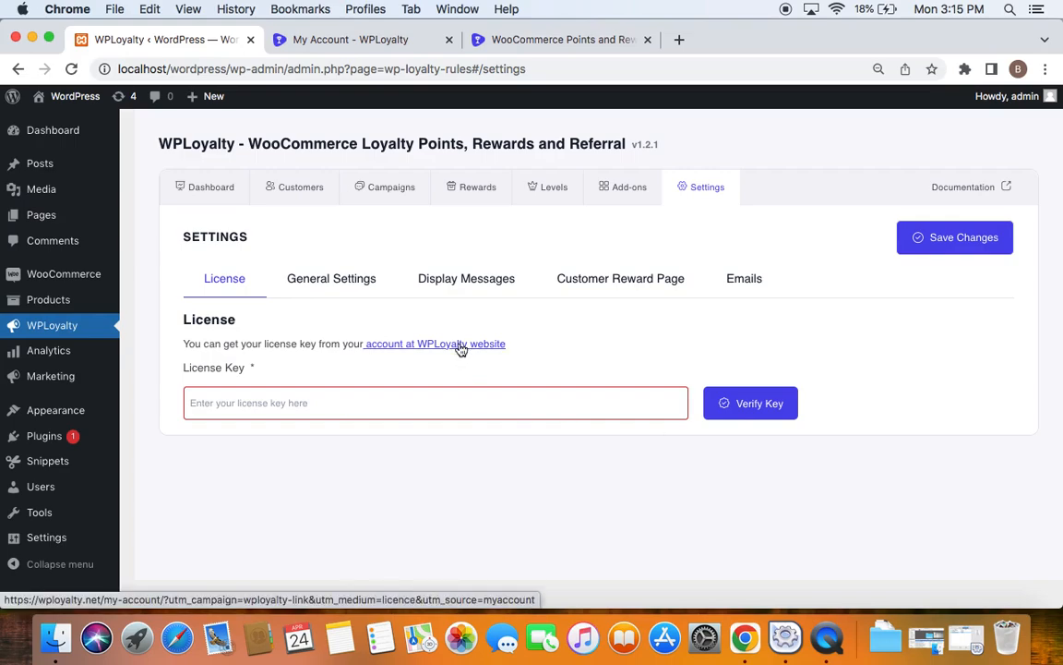
Follow the 'account at WPLoyalty website' link to the My Account page in a new tab.
left_click(435, 345)
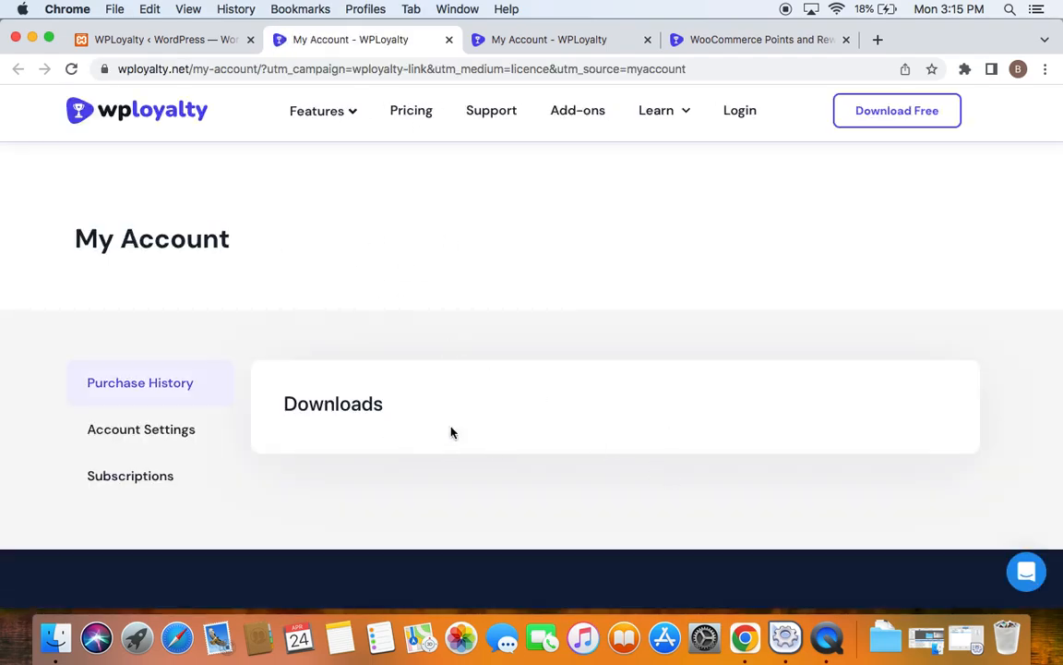
mouse_move(745, 414)
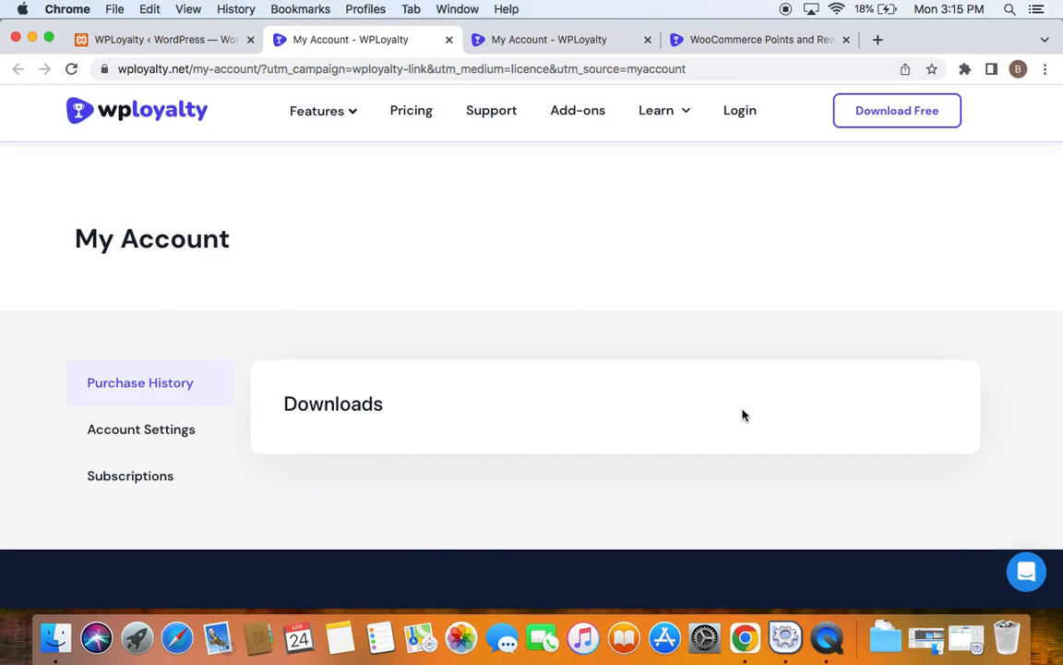
mouse_move(302, 163)
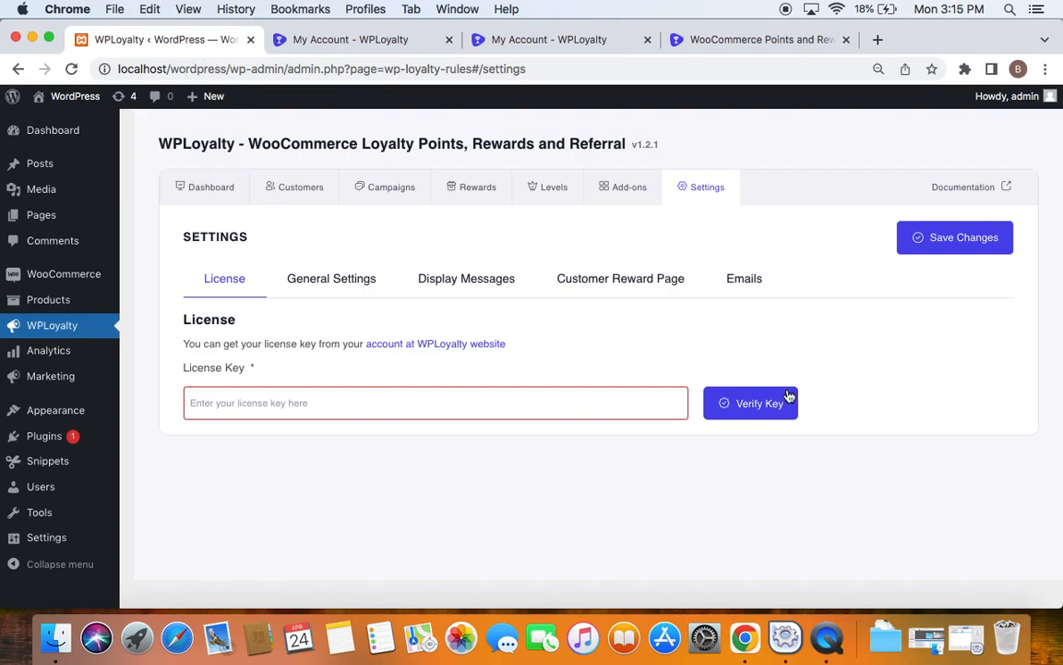
mouse_move(618, 289)
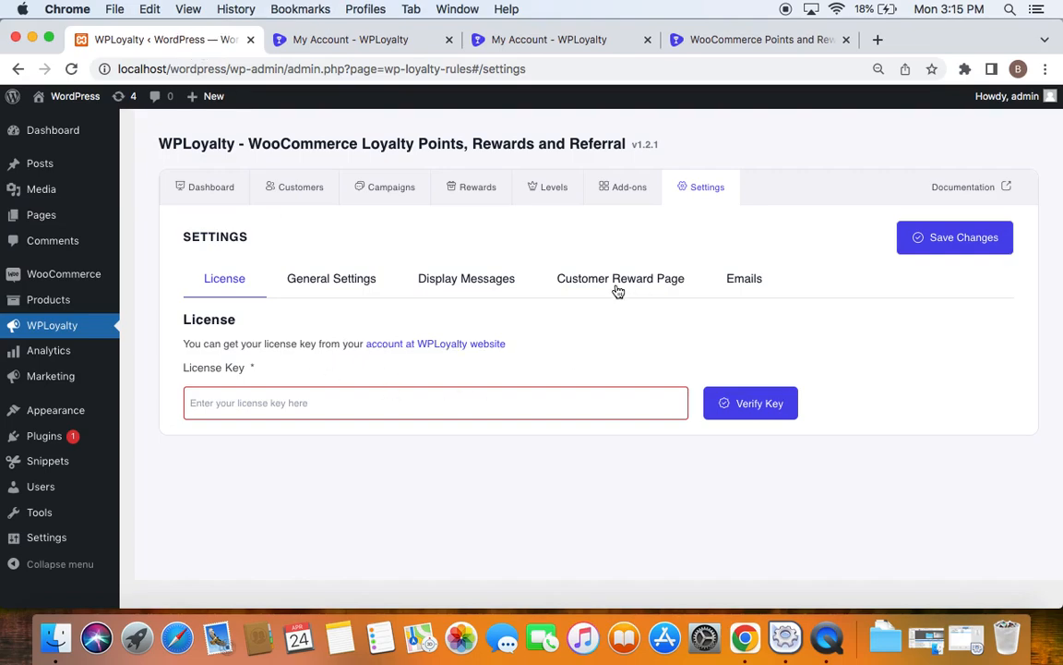
mouse_move(699, 343)
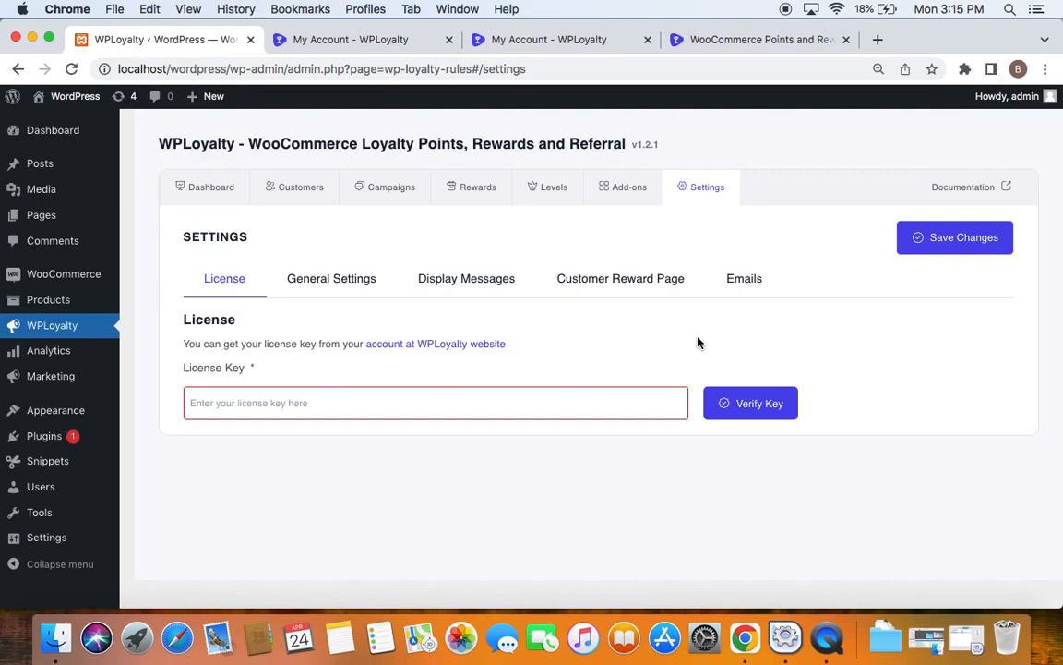